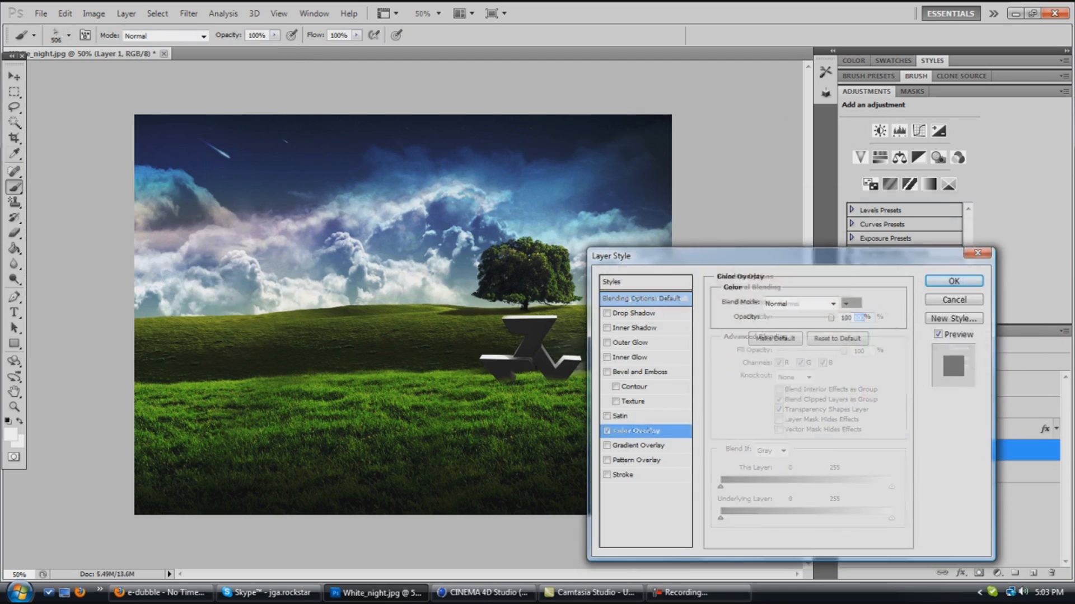
Give the 3D Z logo a red Color Overlay layer style.
click(952, 280)
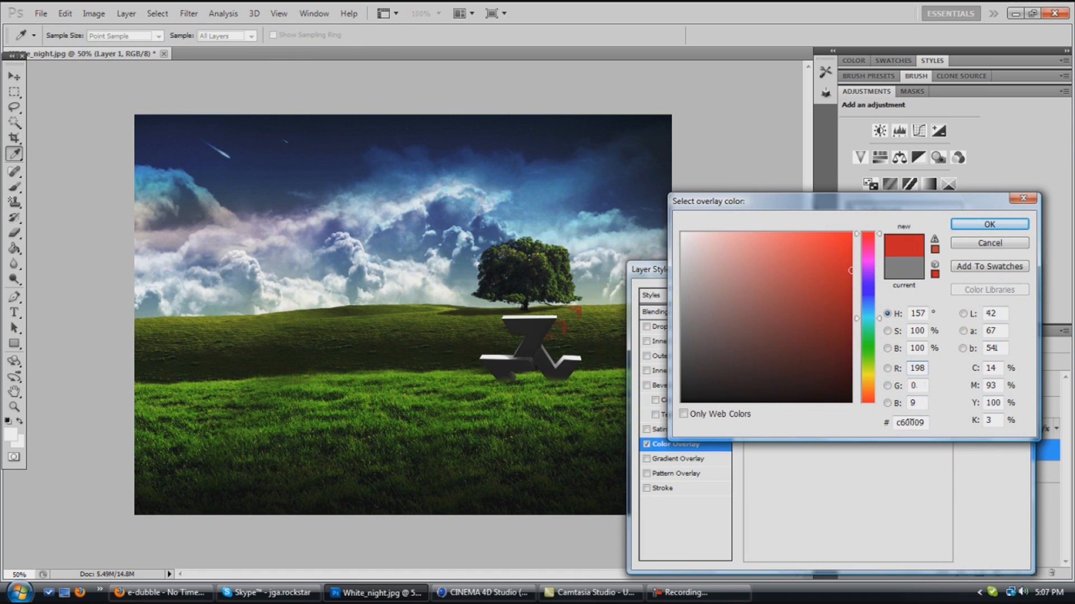
click(987, 224)
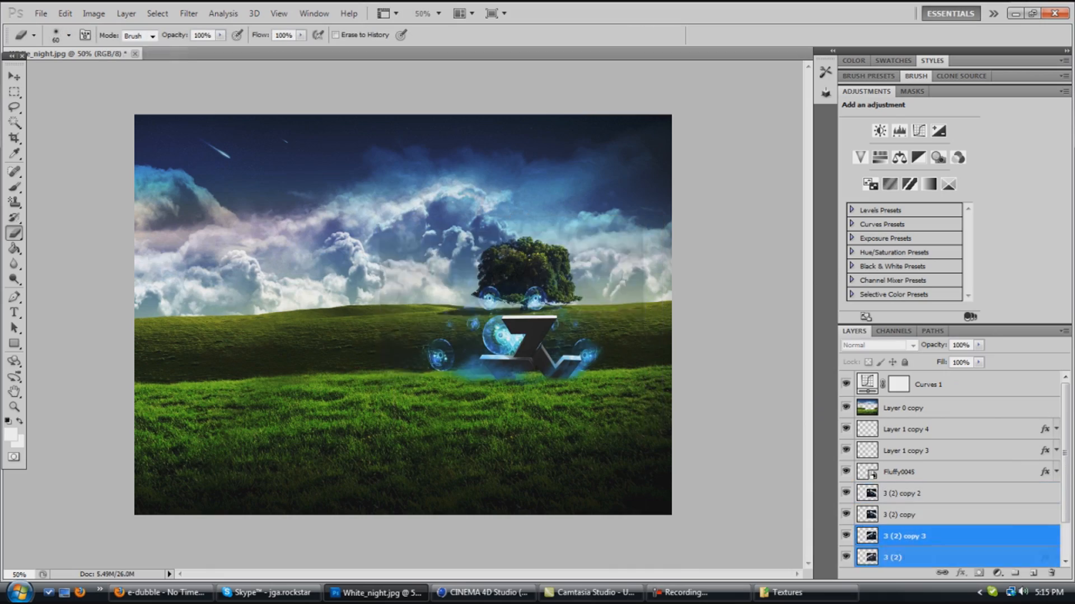
Browse the Textures folder for the Insignia0045 render to place on the grass.
click(786, 593)
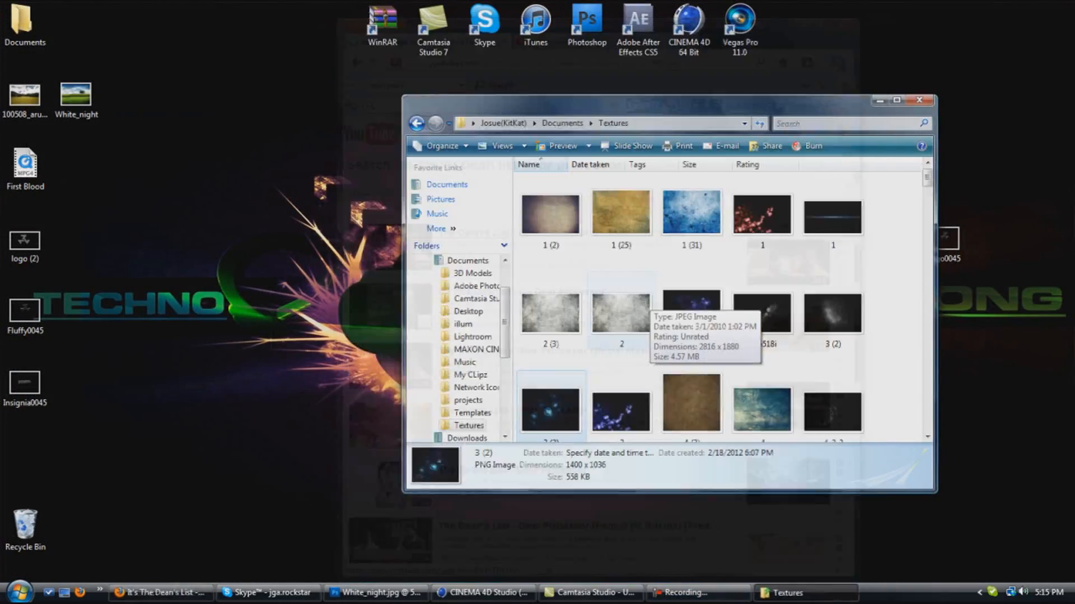
click(376, 592)
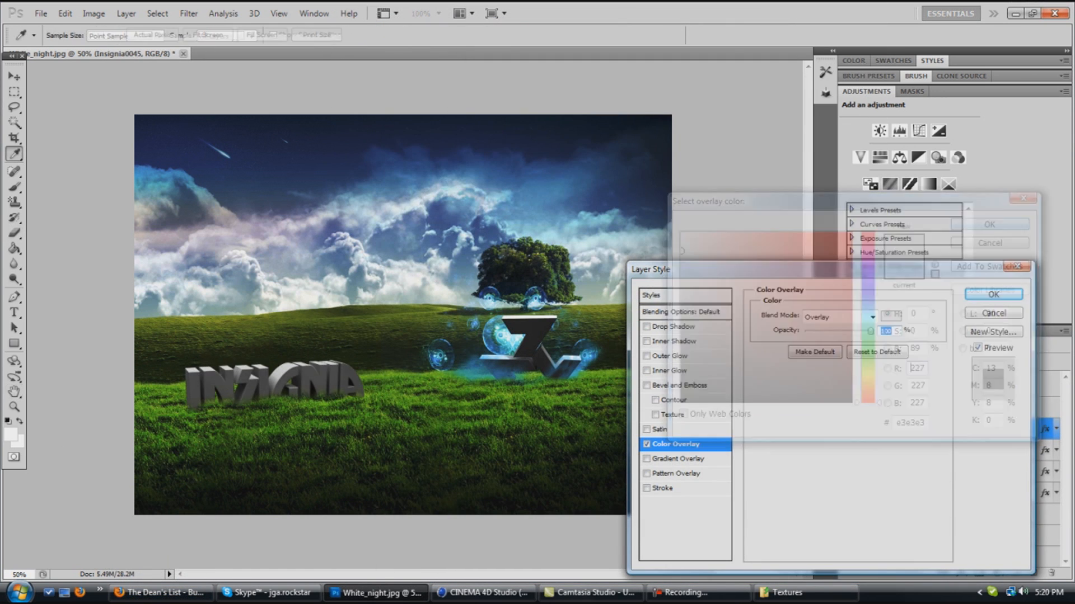
Confirm the INSIGNIA overlay and add the Grunge Metal texture in Overlay mode.
click(992, 293)
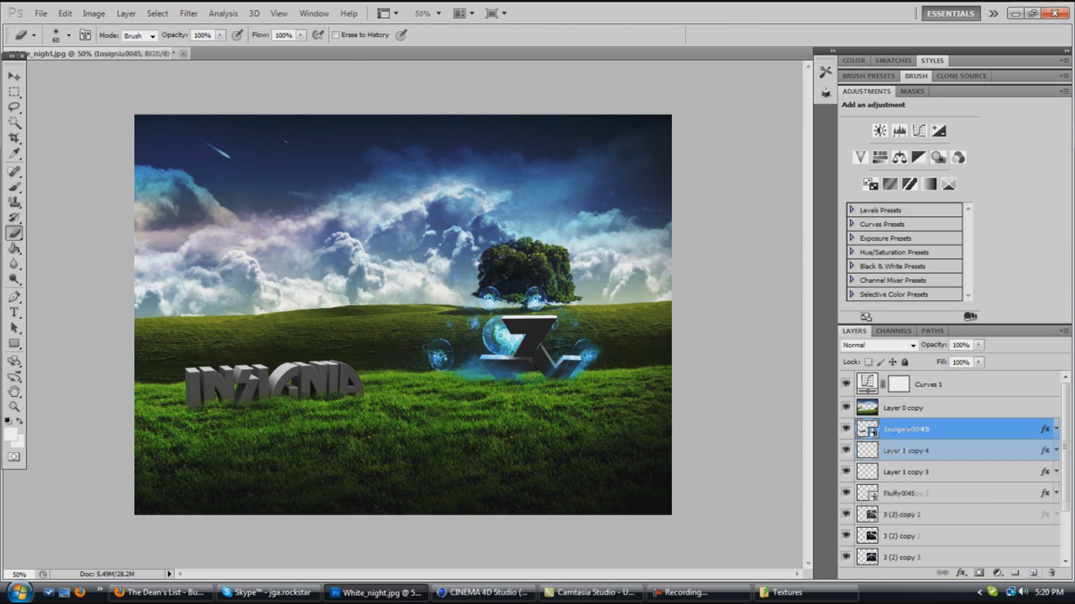
right_click(350, 381)
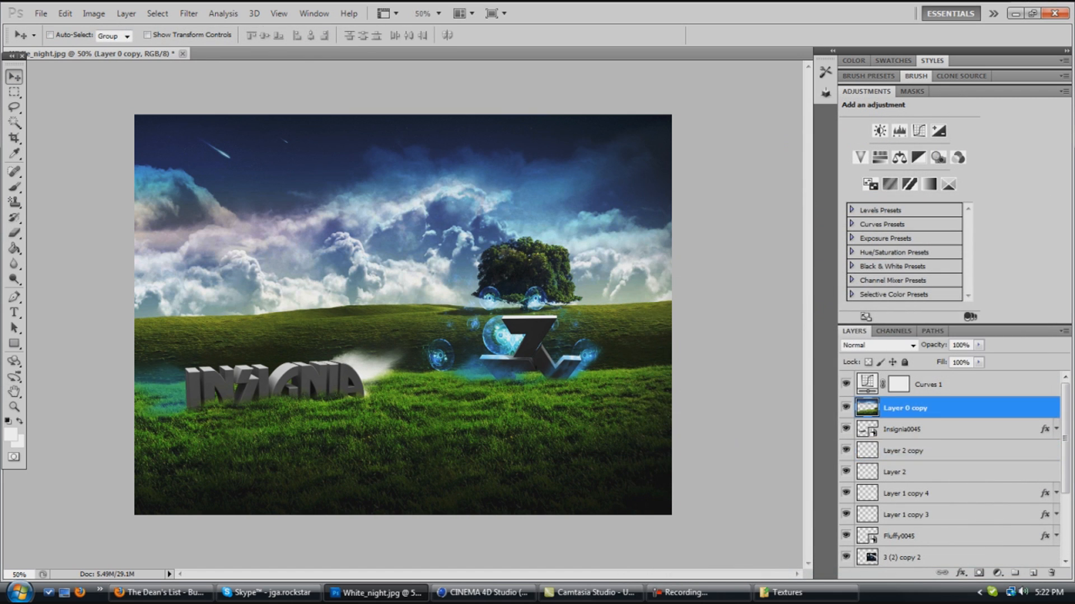
click(787, 593)
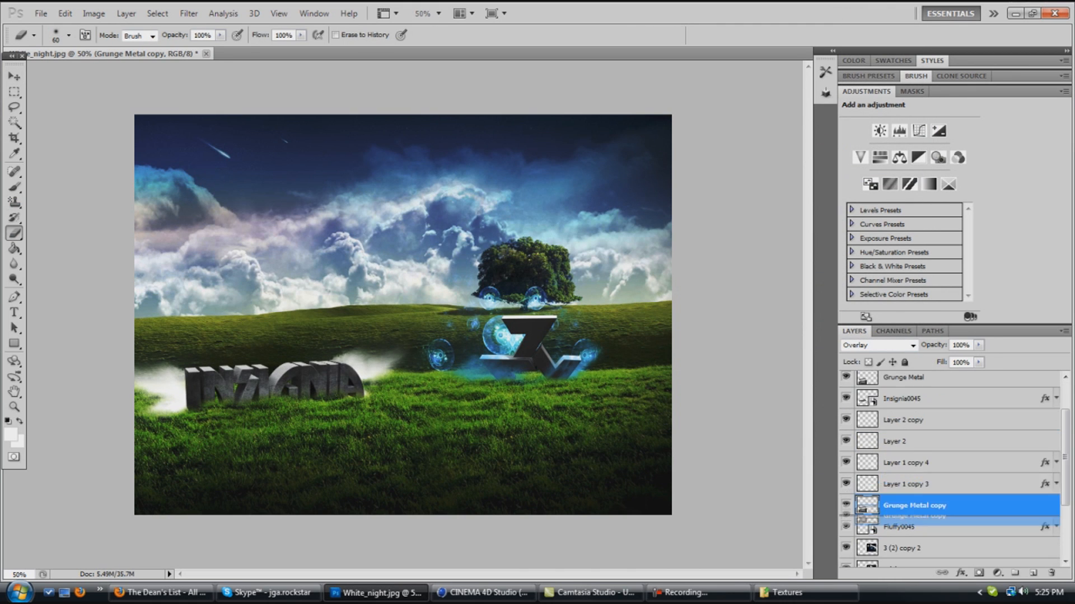
click(878, 346)
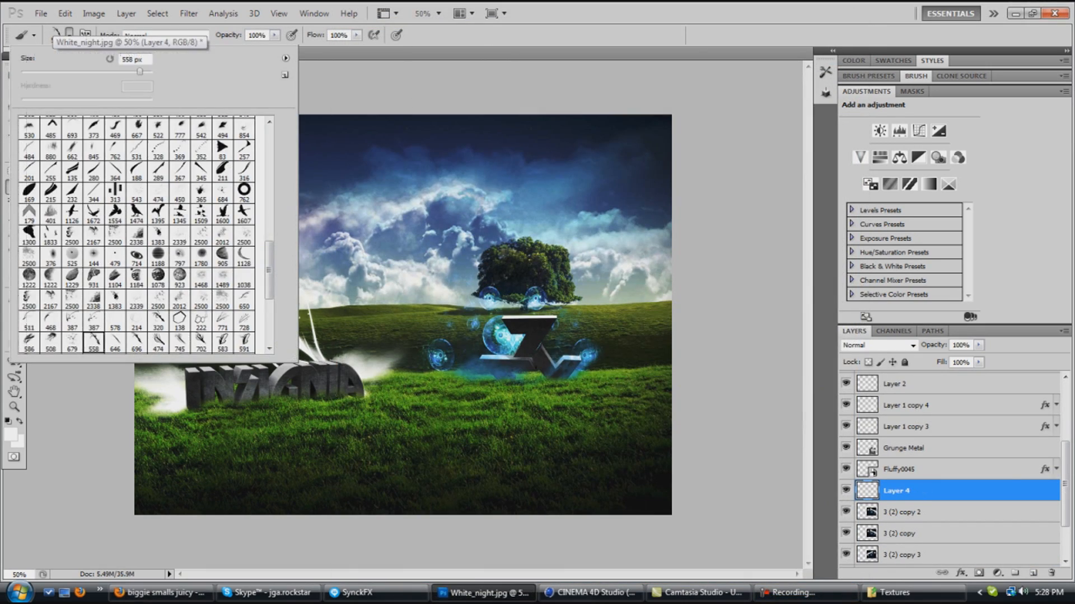
Paint curving light streaks above INSIGNIA with a custom brush shape.
click(199, 321)
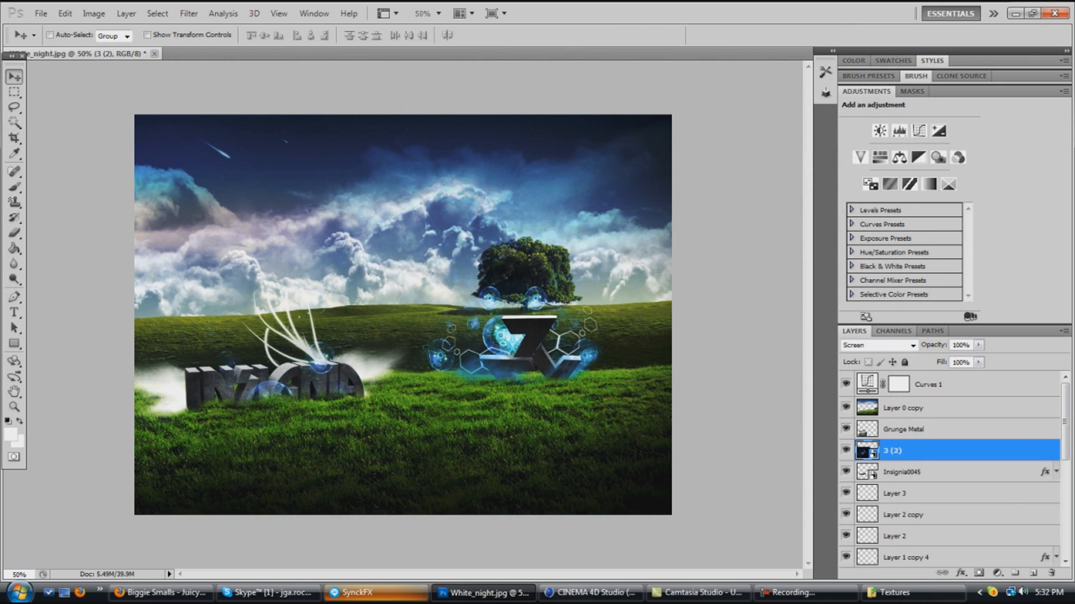
click(891, 593)
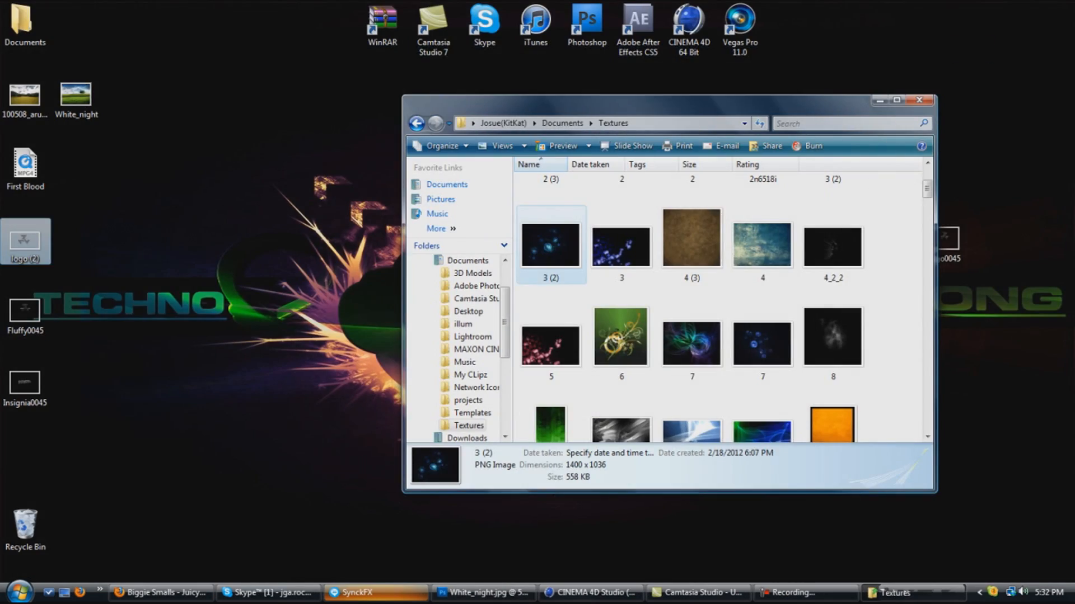
Render the Fluffy0045 logo from a new camera angle in Cinema 4D and save the PNG.
click(590, 592)
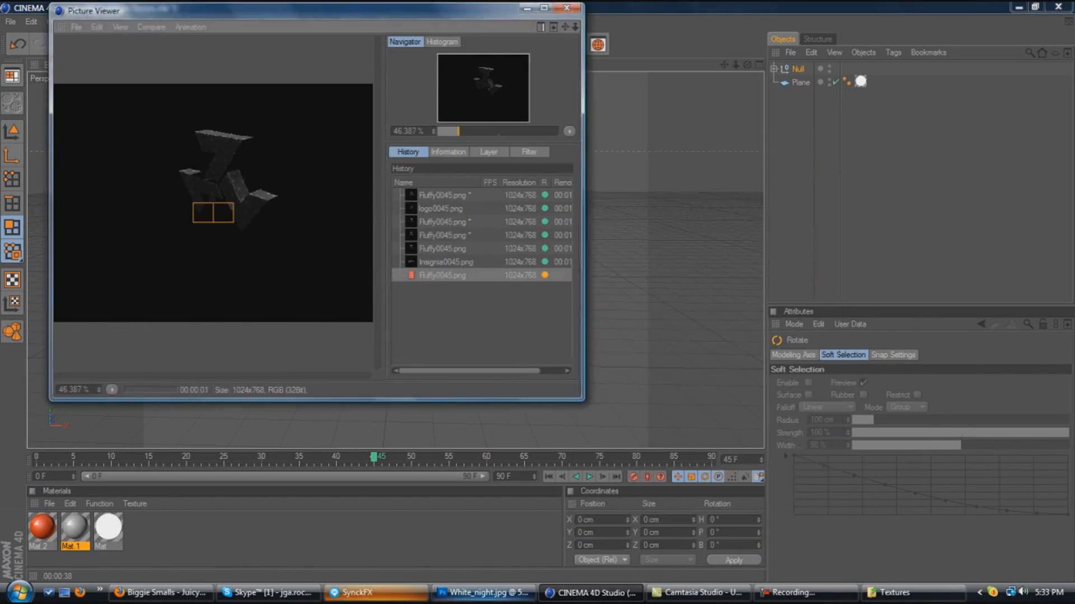
click(484, 592)
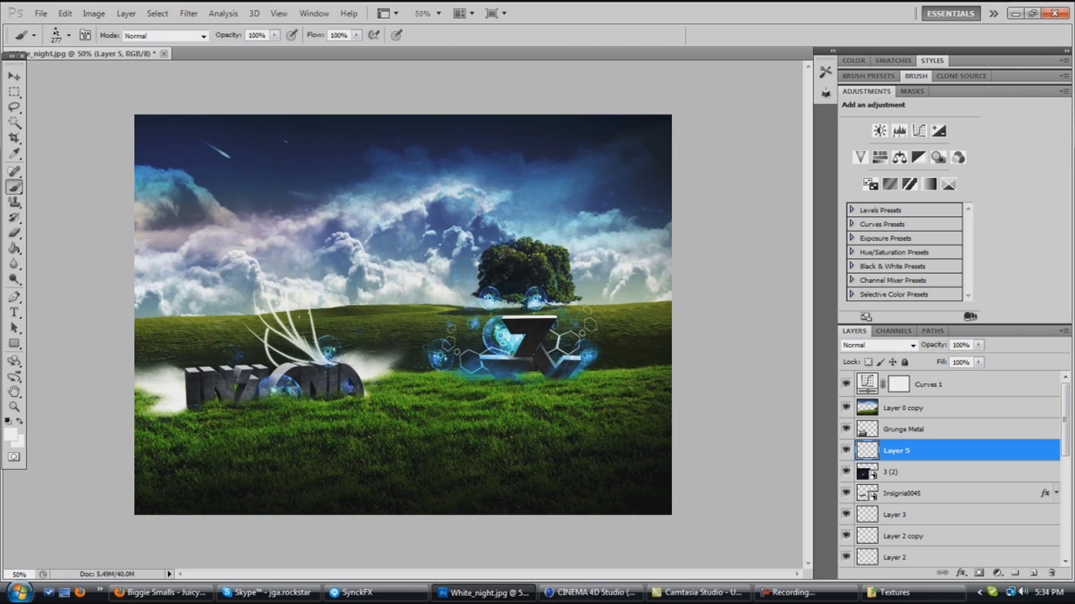
click(887, 593)
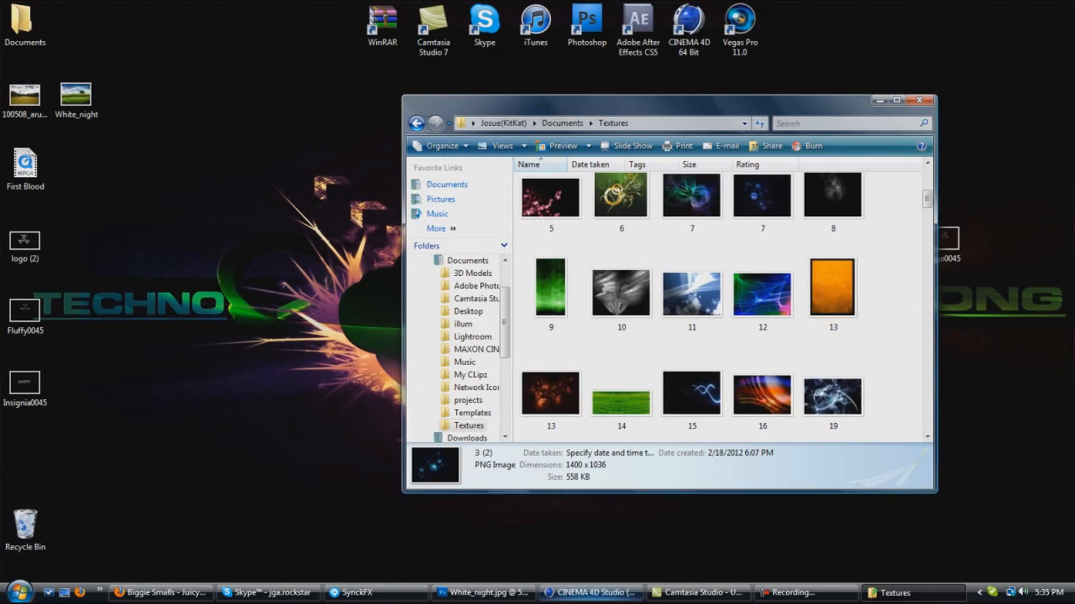
click(482, 593)
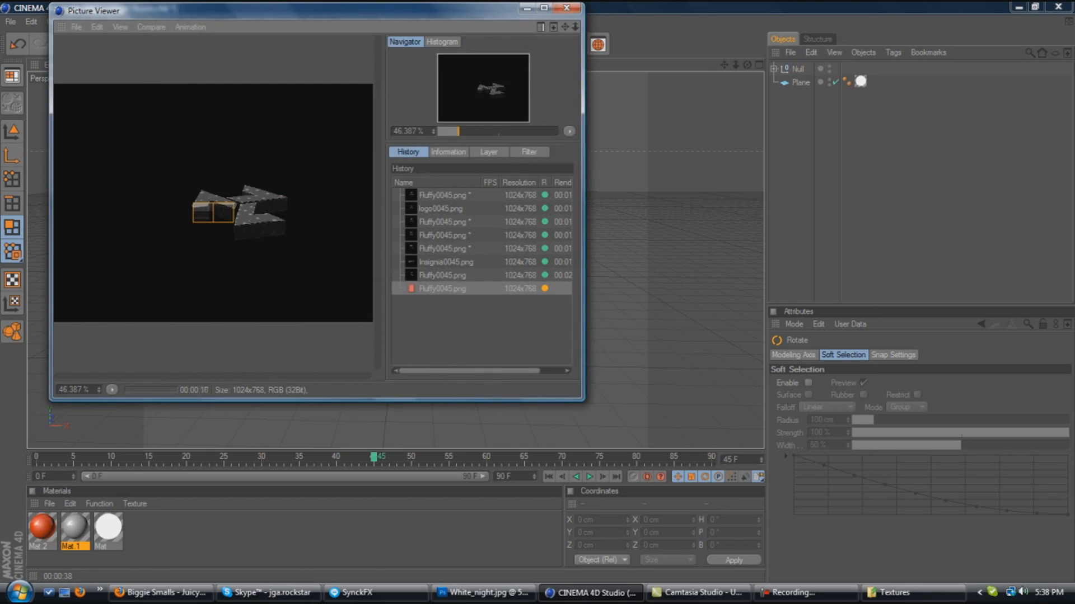
click(480, 592)
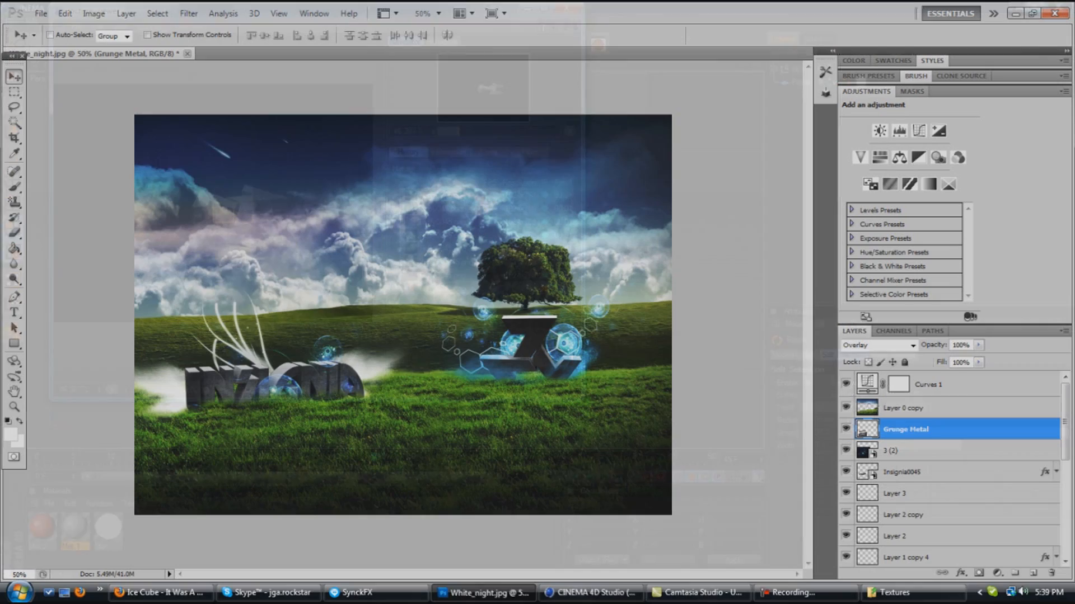
click(590, 592)
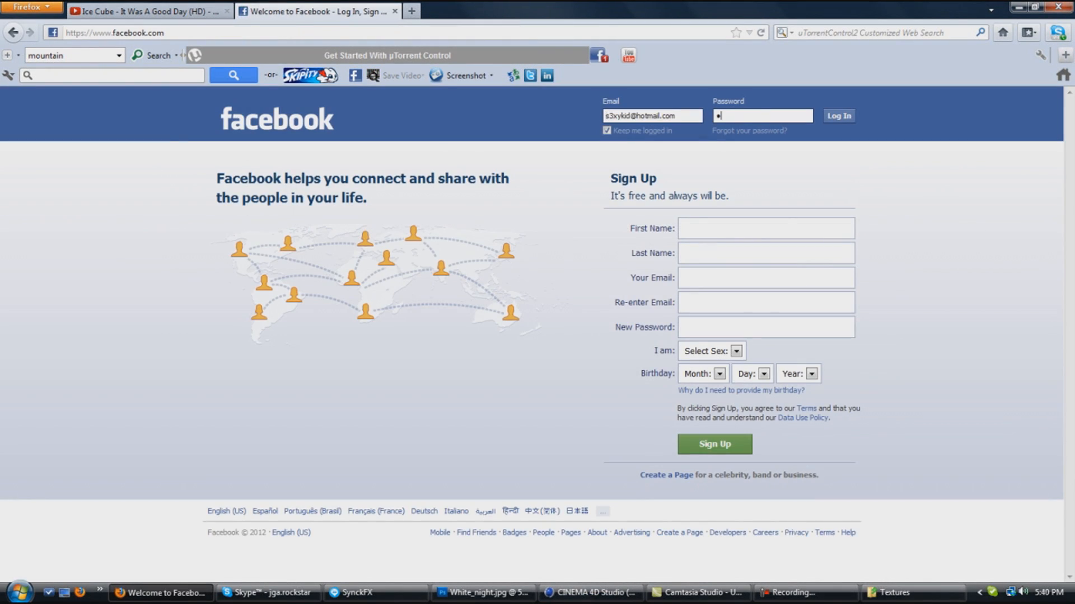
Place the new logo piece on the grass and set its Color Overlay blend mode.
click(837, 115)
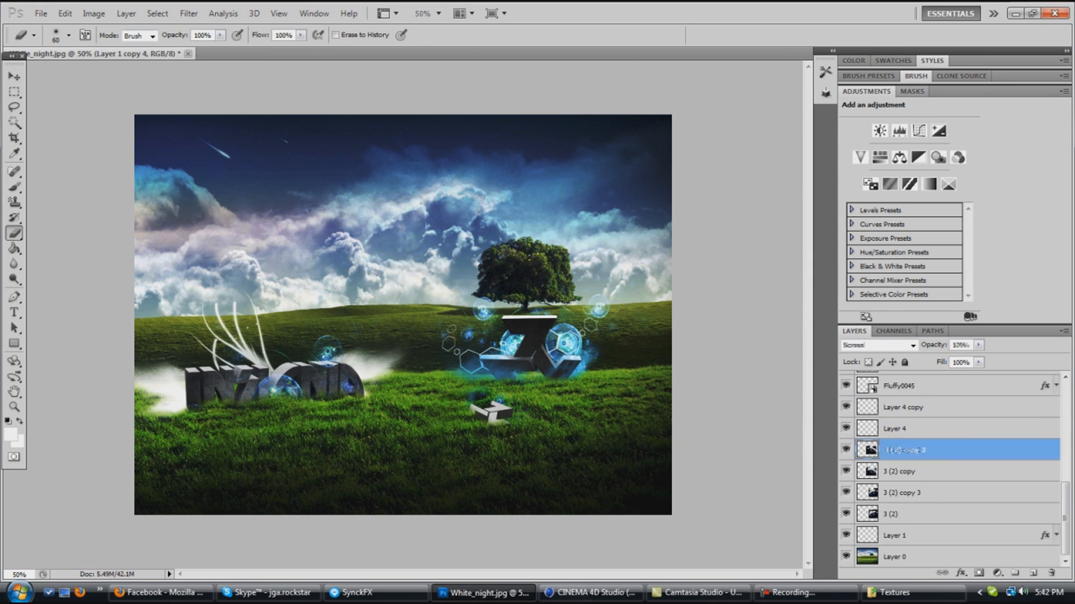
click(871, 316)
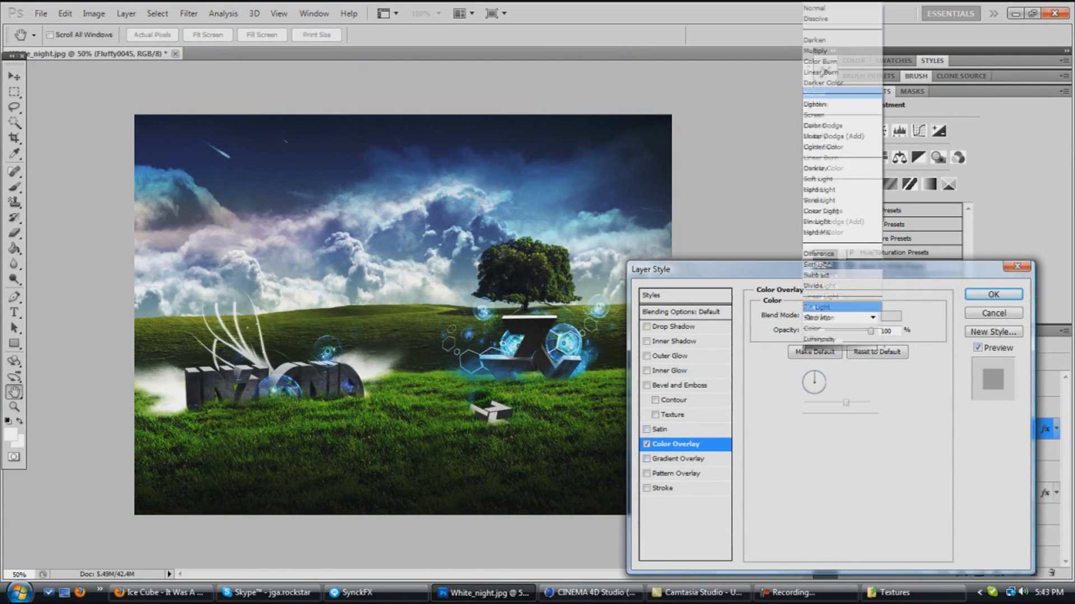
Add a Drop Shadow to the piece and a black-red-orange Gradient Map in Soft Light.
click(671, 325)
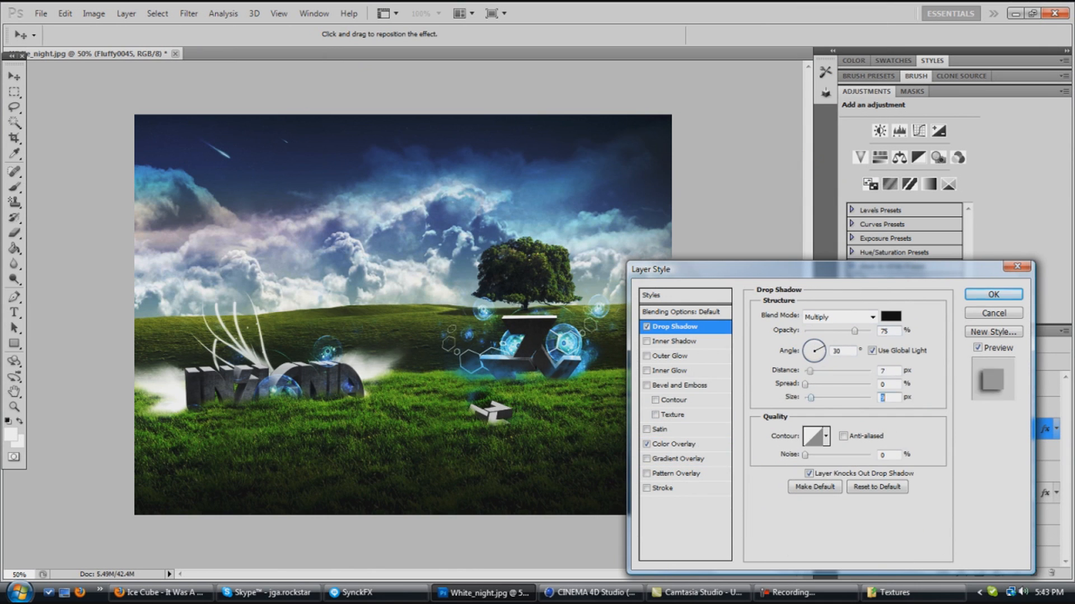
click(992, 295)
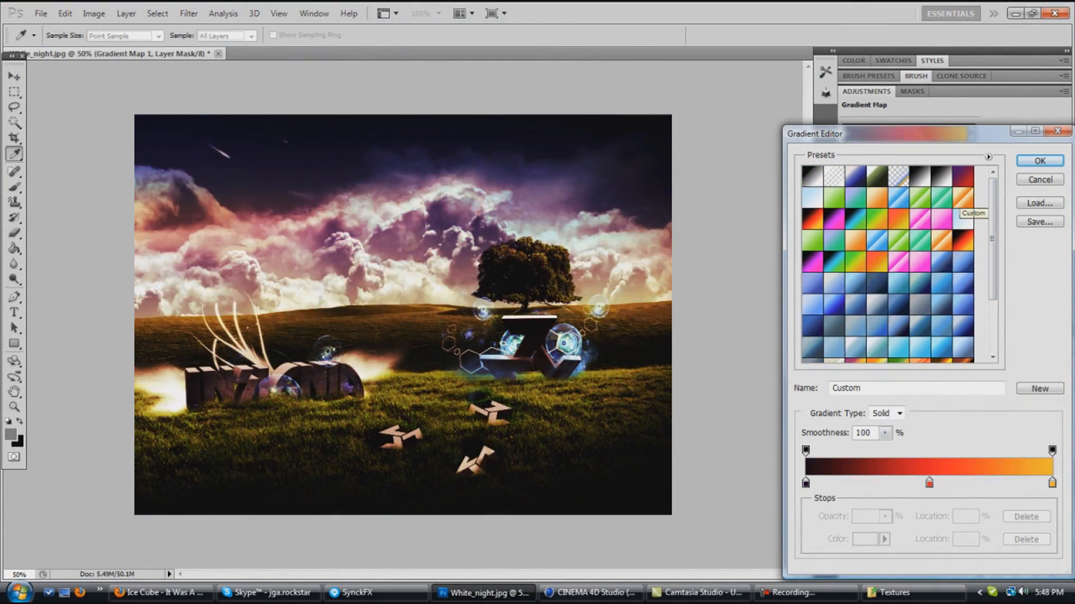
click(1038, 160)
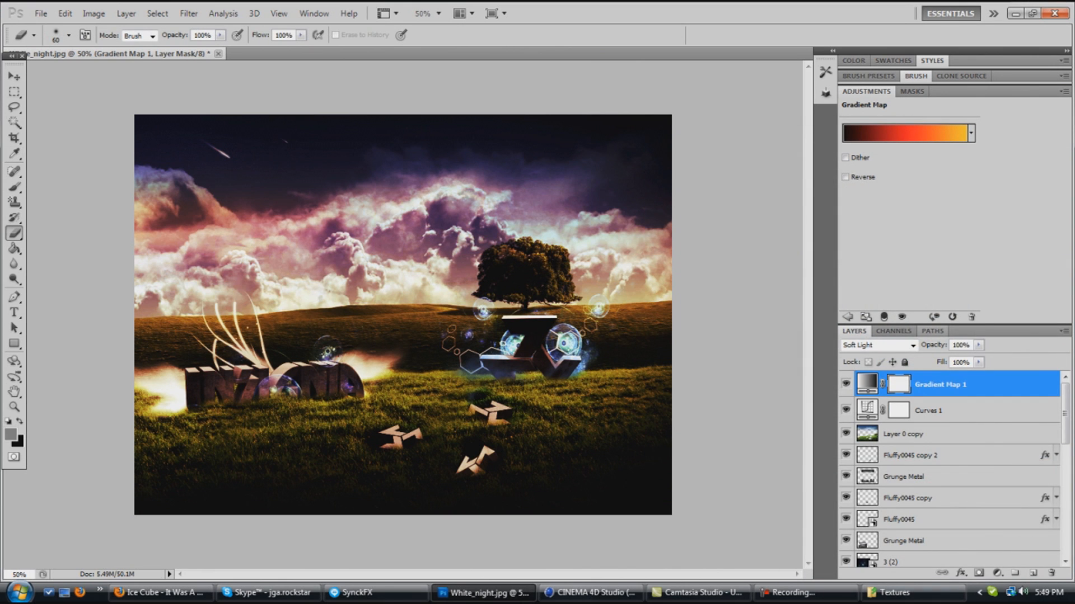
Add the 'Designed By:' text lower left and browse fonts for it.
click(591, 593)
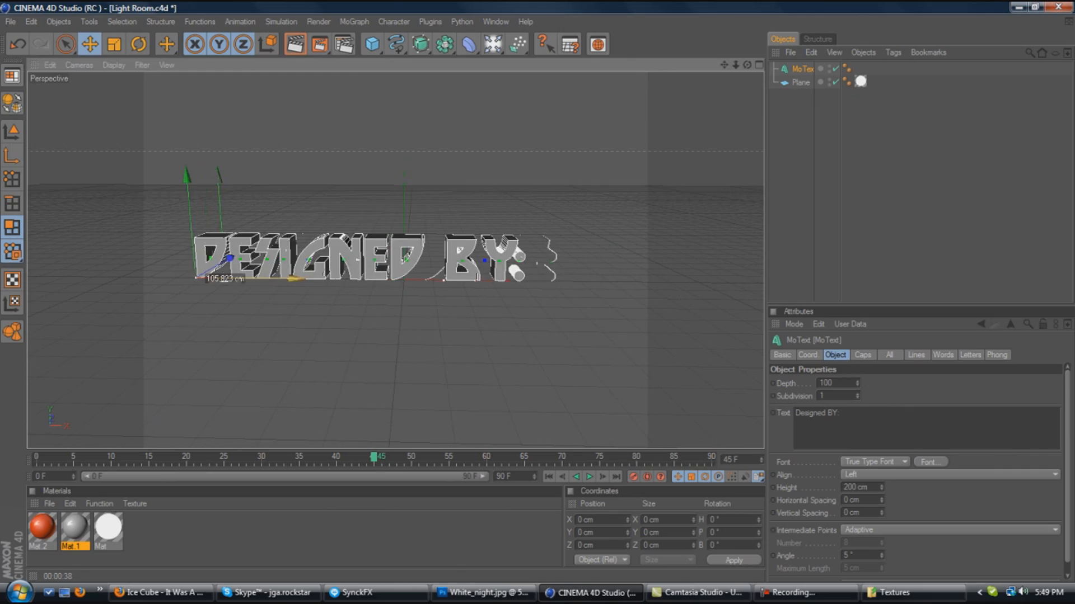
click(139, 43)
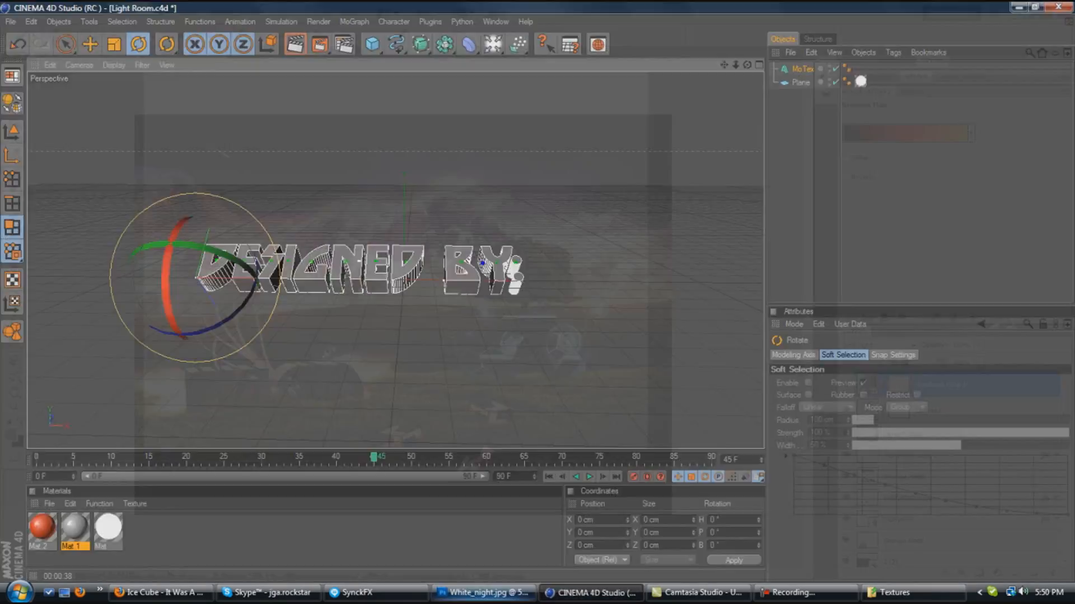
click(482, 594)
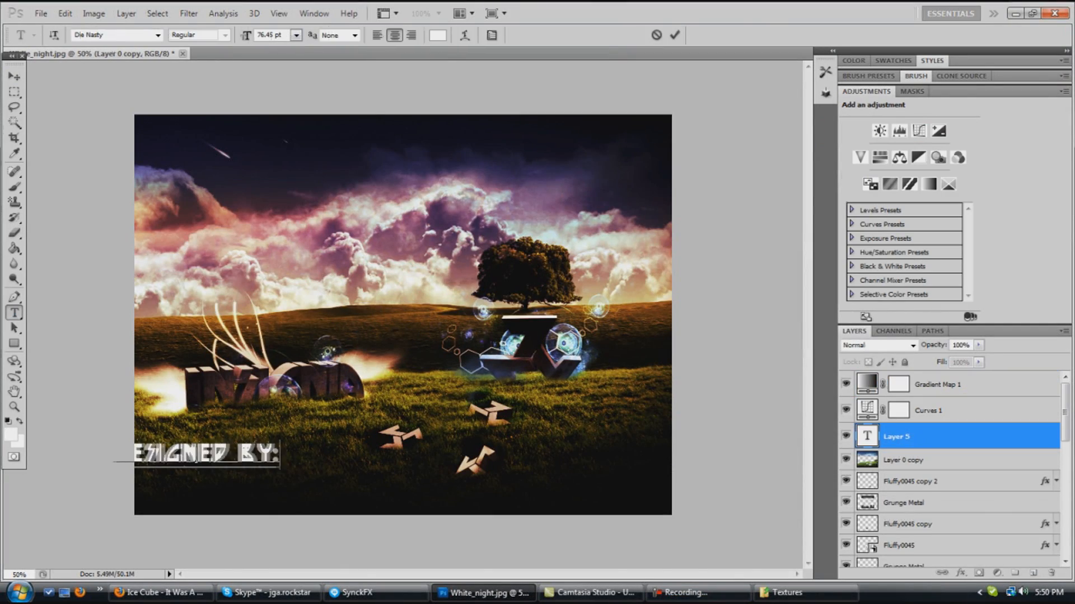
click(157, 35)
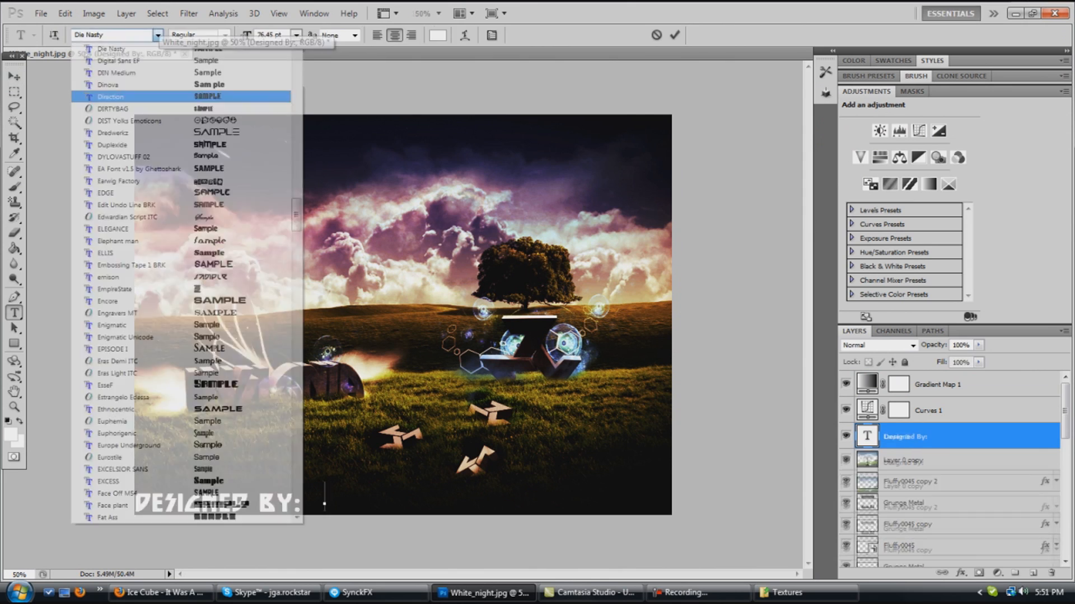